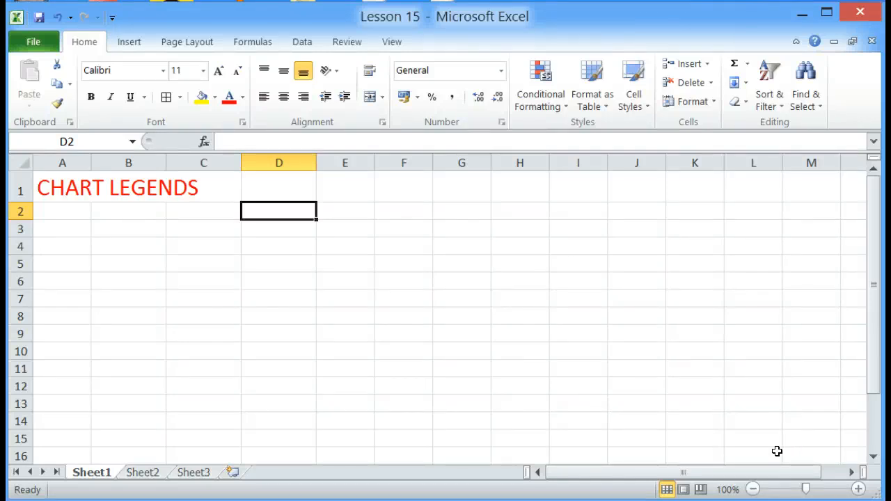
mouse_move(820, 470)
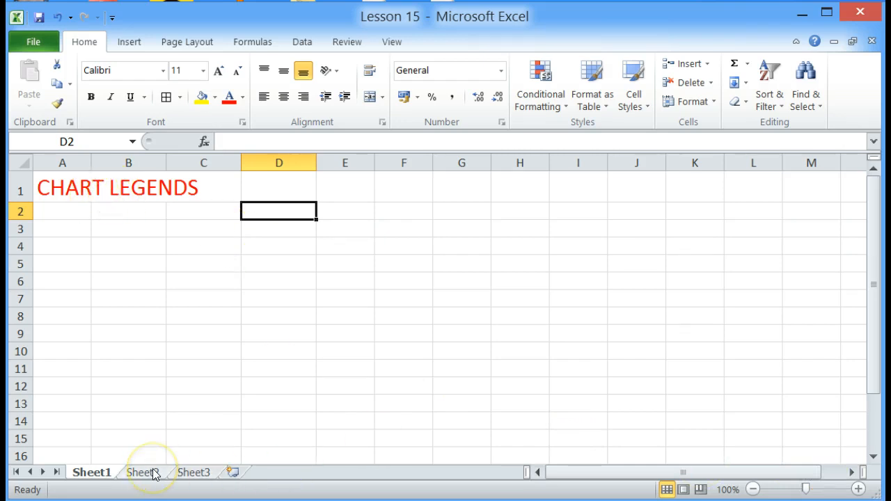
Switch to Sheet2 to show the CAR SALES table and its column chart.
left_click(142, 473)
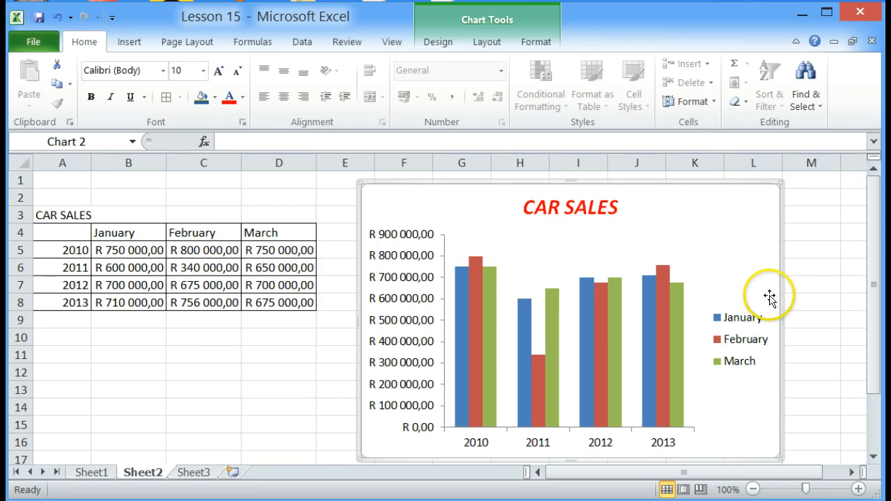
mouse_move(720, 348)
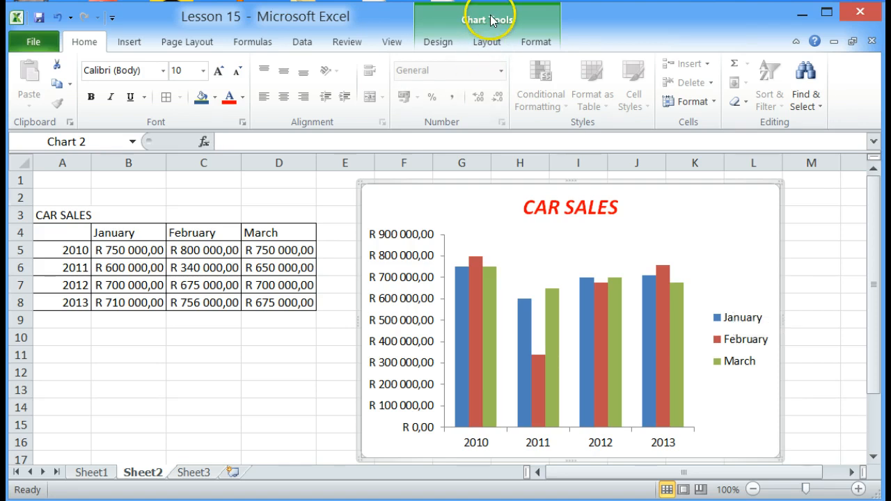
Move the chart legend to the top using the Layout Legend options.
left_click(486, 42)
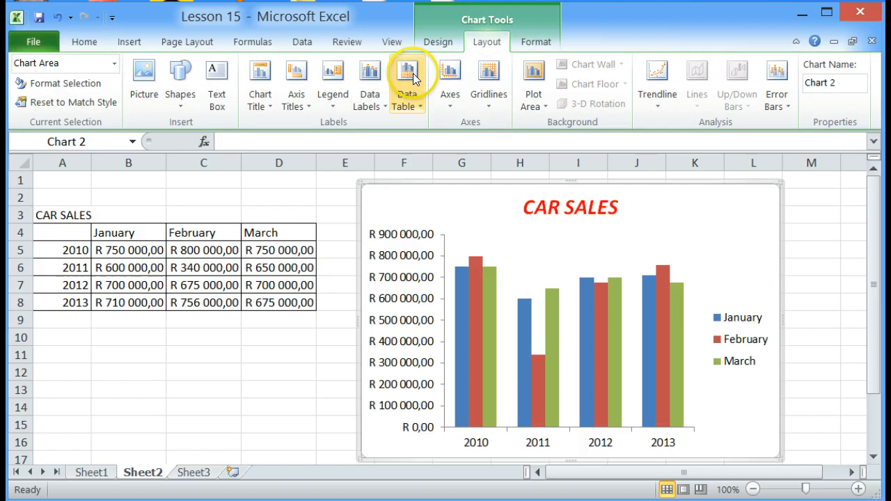
mouse_move(332, 77)
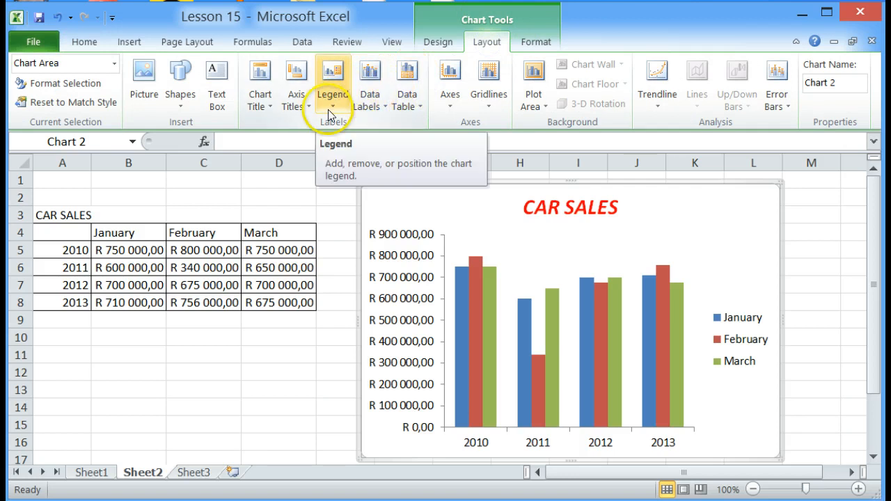
mouse_move(334, 111)
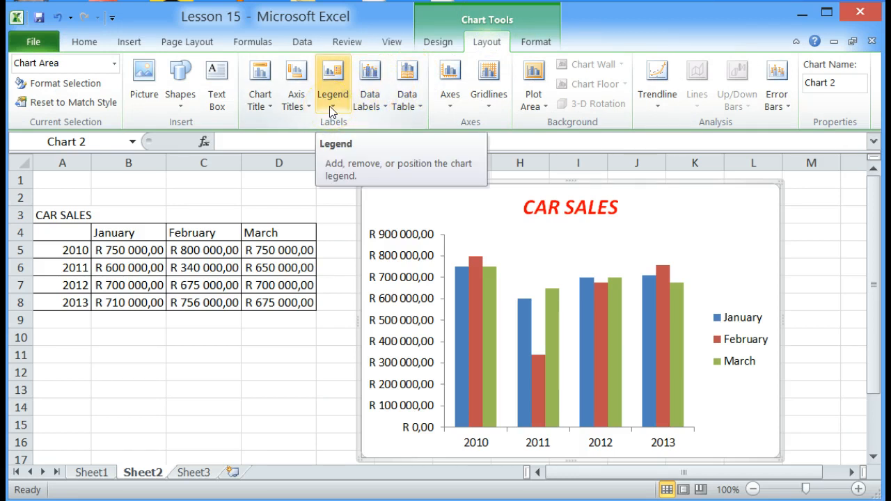
left_click(333, 80)
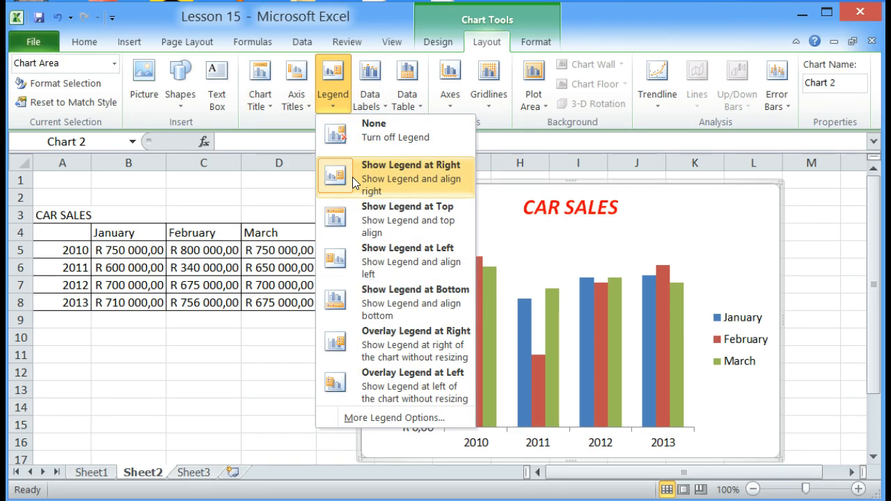
left_click(407, 220)
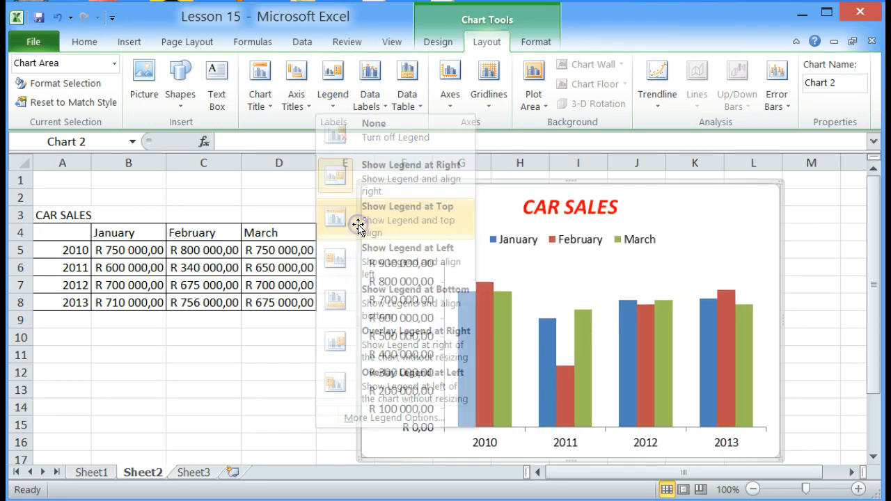
left_click(408, 219)
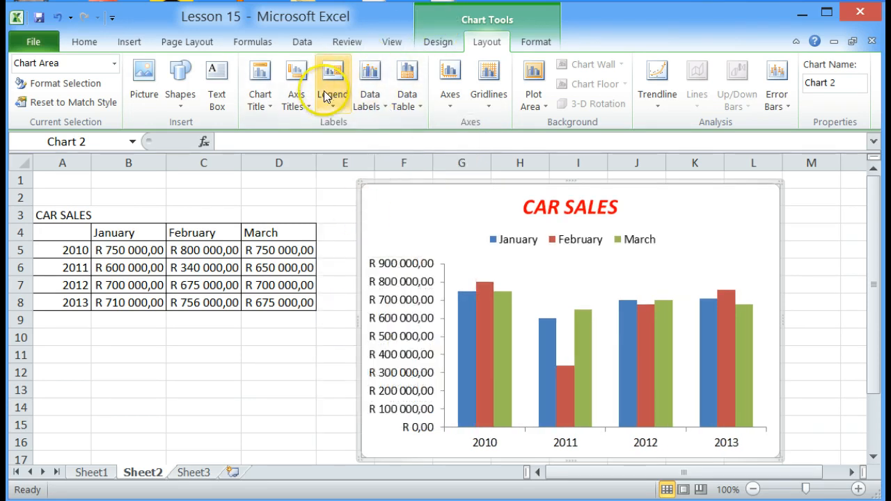
Move the legend to the left, then bottom, then back to the right.
left_click(333, 83)
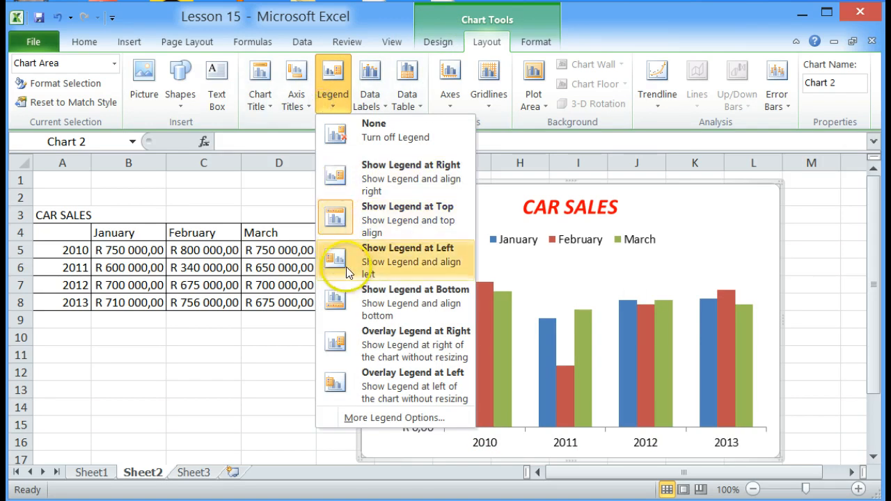
left_click(410, 248)
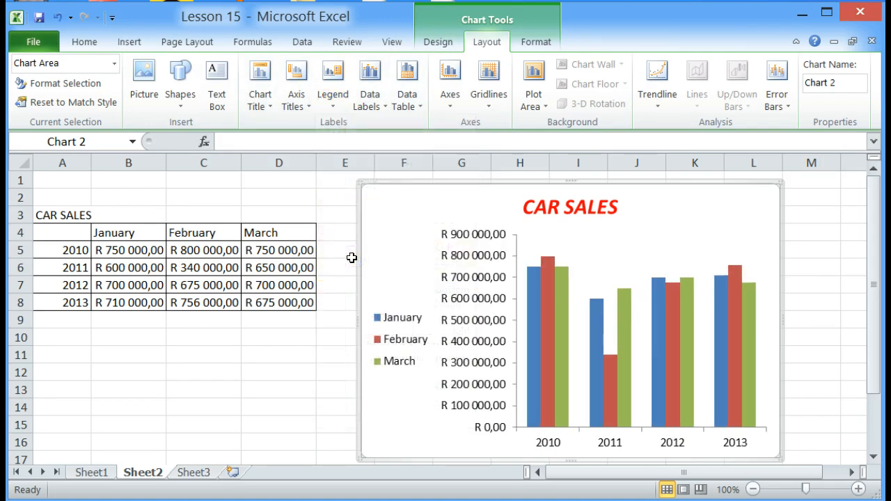
left_click(332, 84)
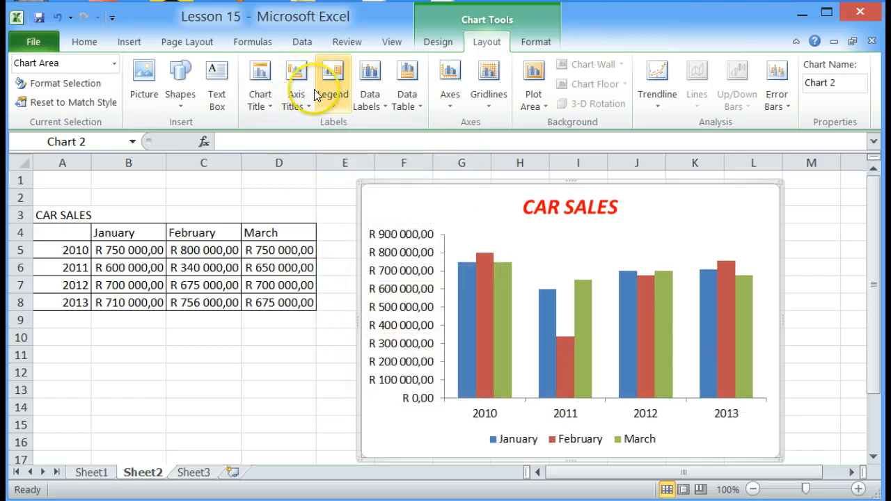
left_click(333, 84)
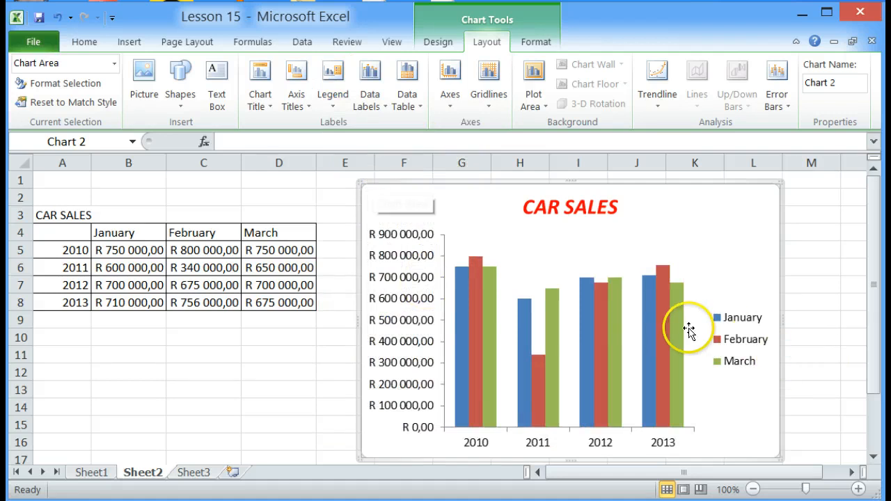
Give the selected legend a gradient fill through More Legend Options.
left_click(738, 339)
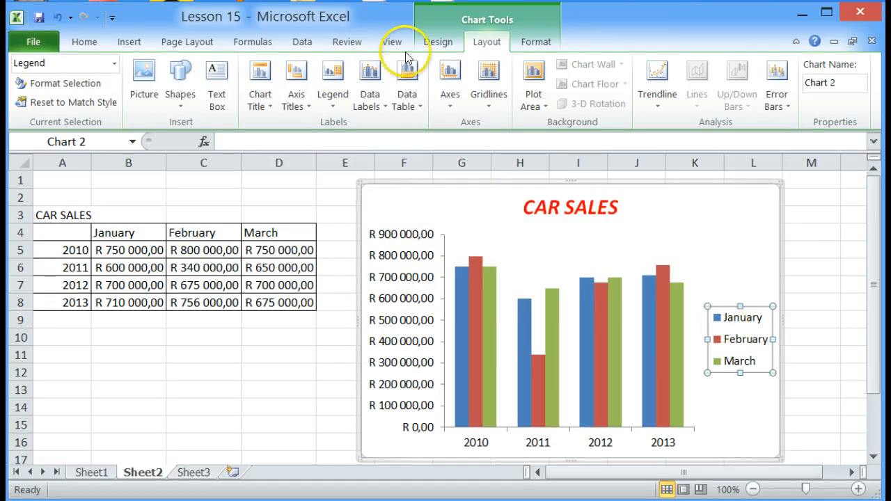
mouse_move(333, 84)
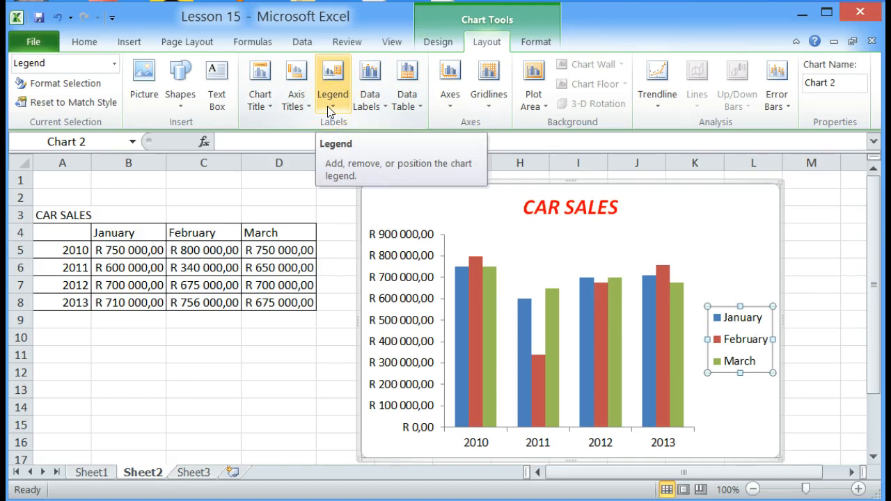
left_click(333, 83)
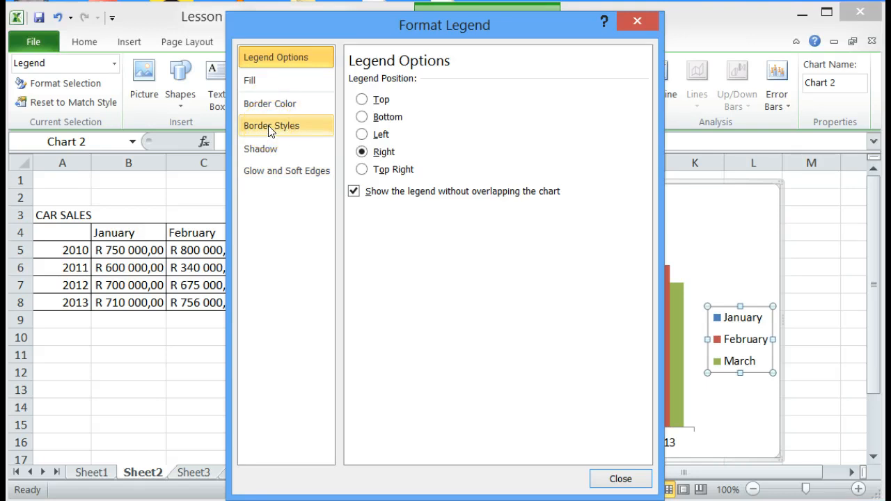
left_click(250, 80)
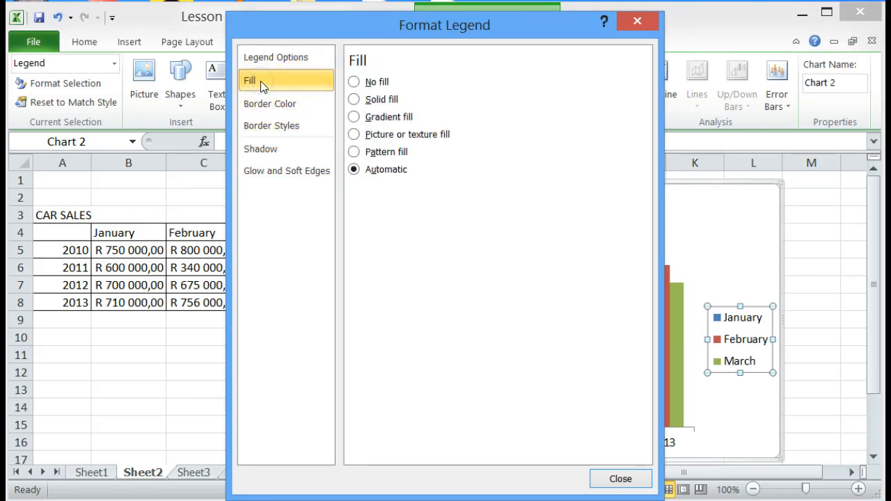
left_click(354, 116)
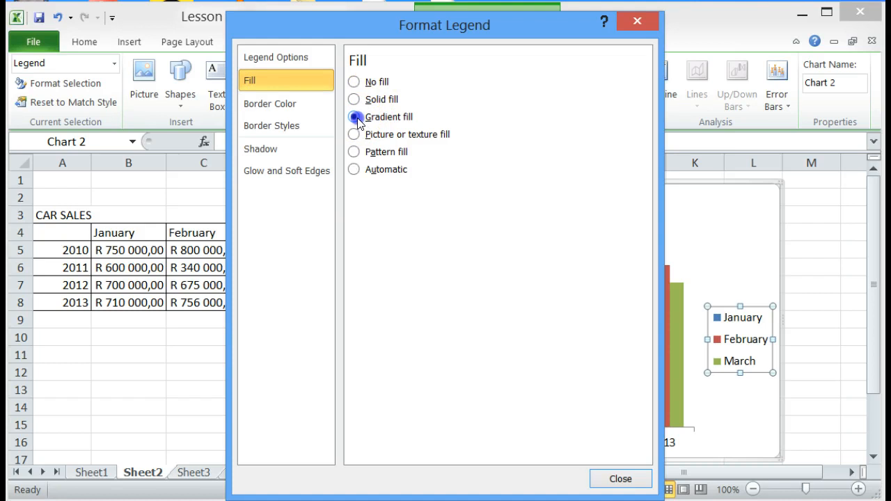
left_click(353, 116)
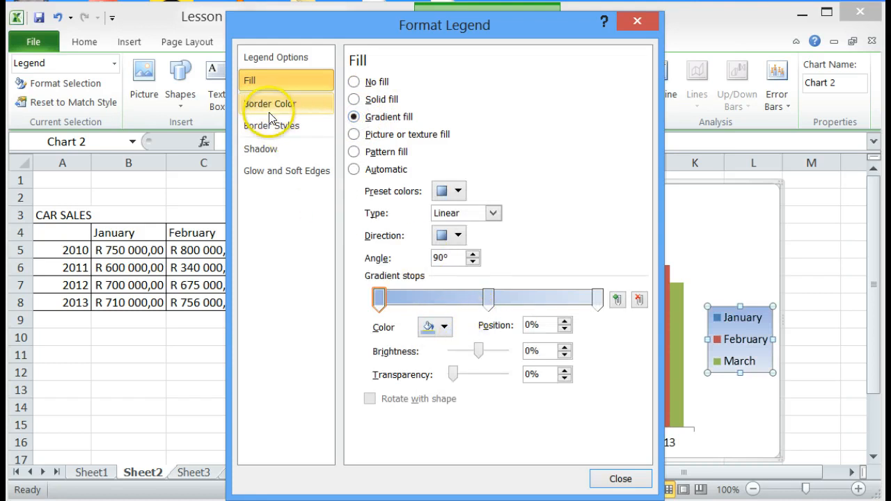
Give the legend a solid red border and close Format Legend.
left_click(271, 104)
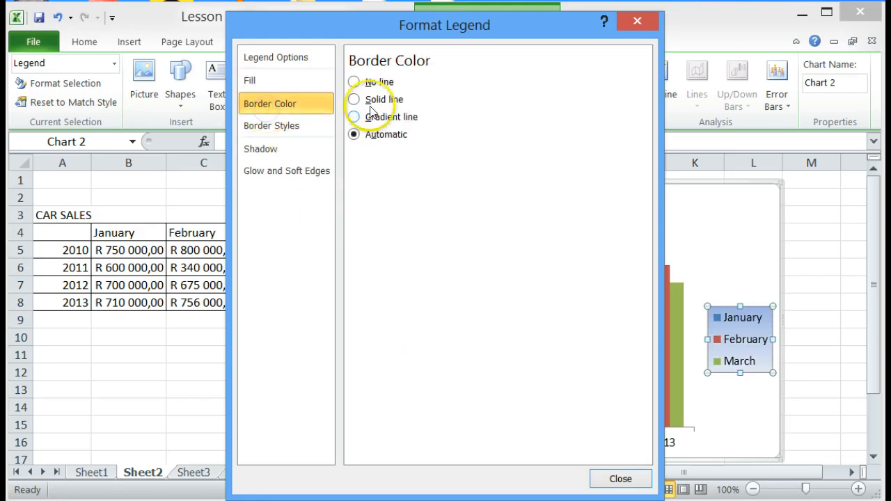
left_click(353, 99)
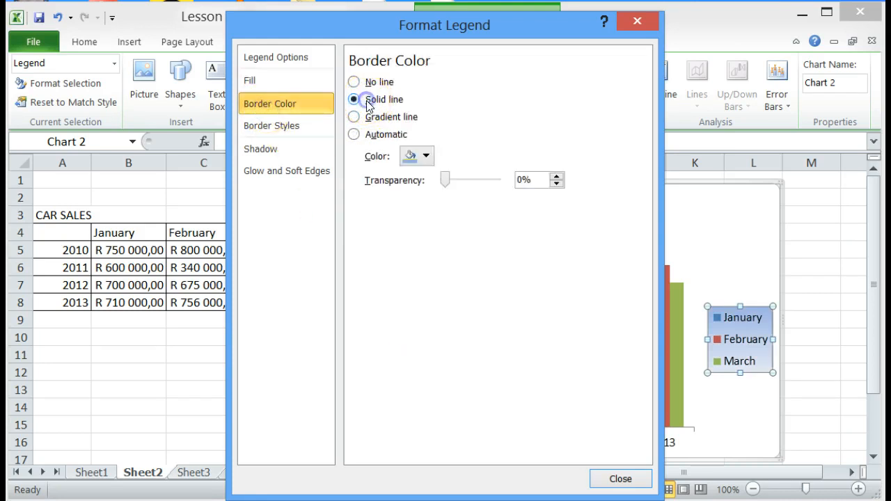
left_click(426, 155)
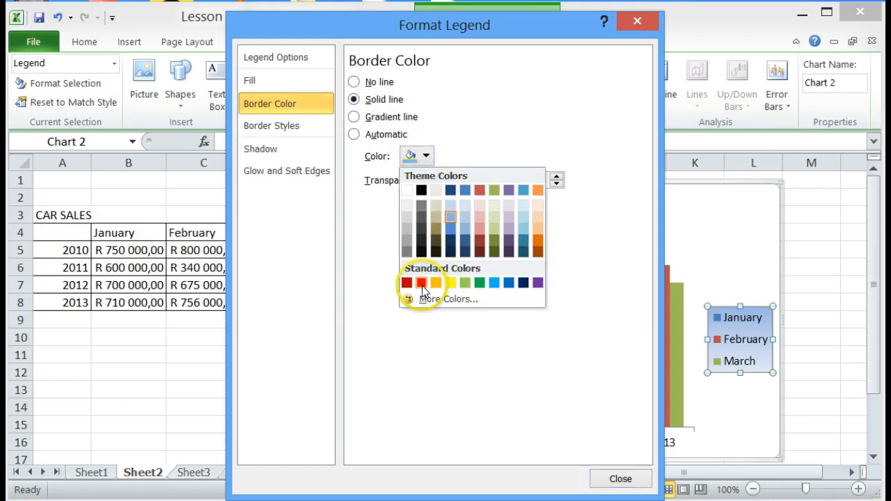
left_click(418, 284)
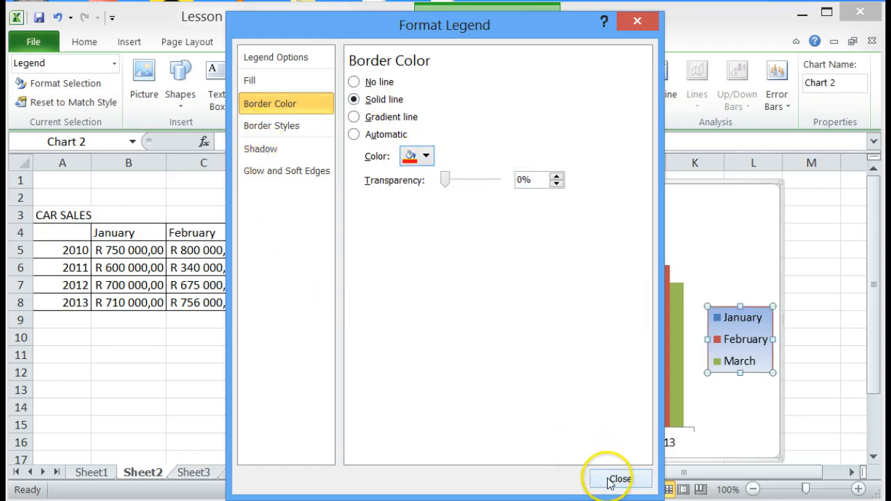
left_click(618, 479)
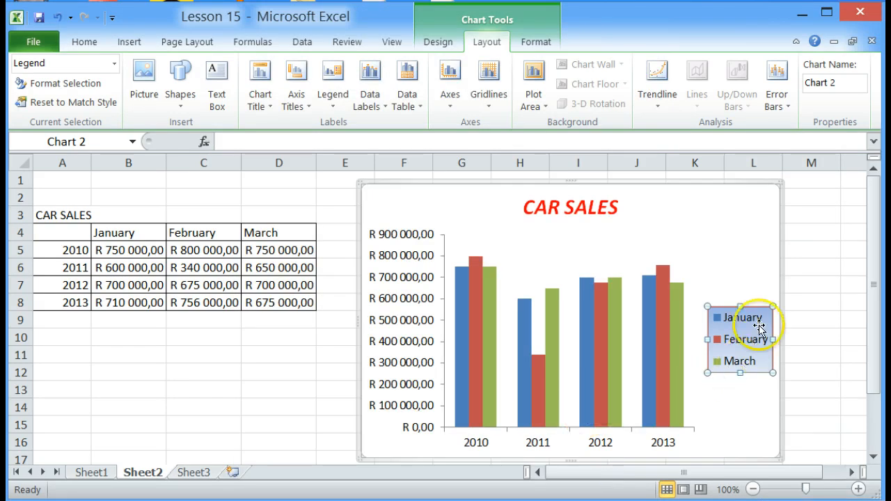